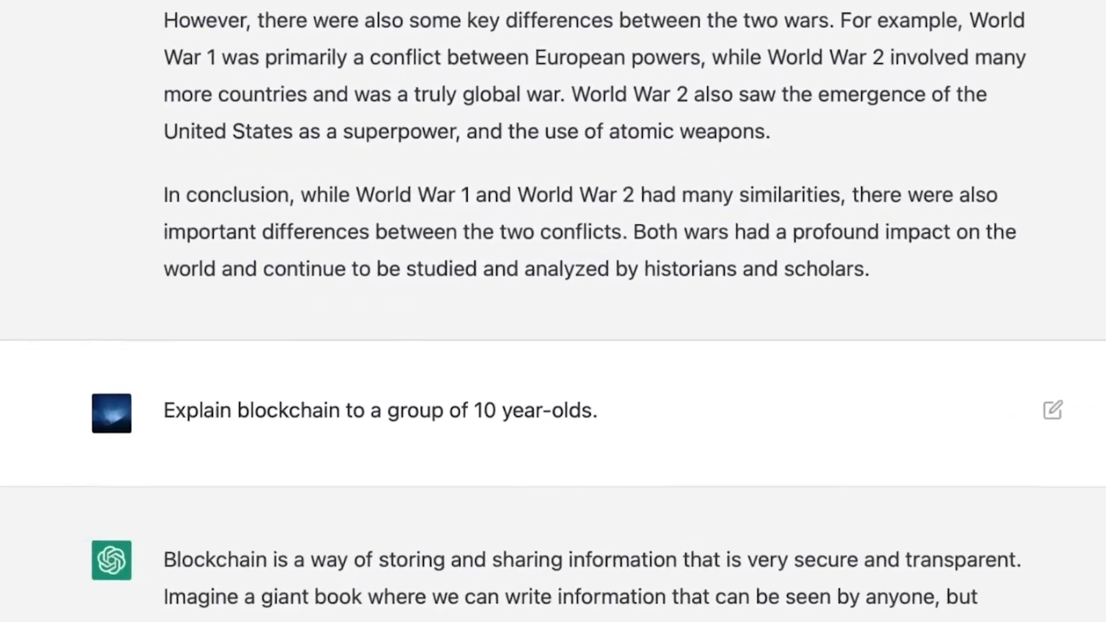
scroll("down", 3)
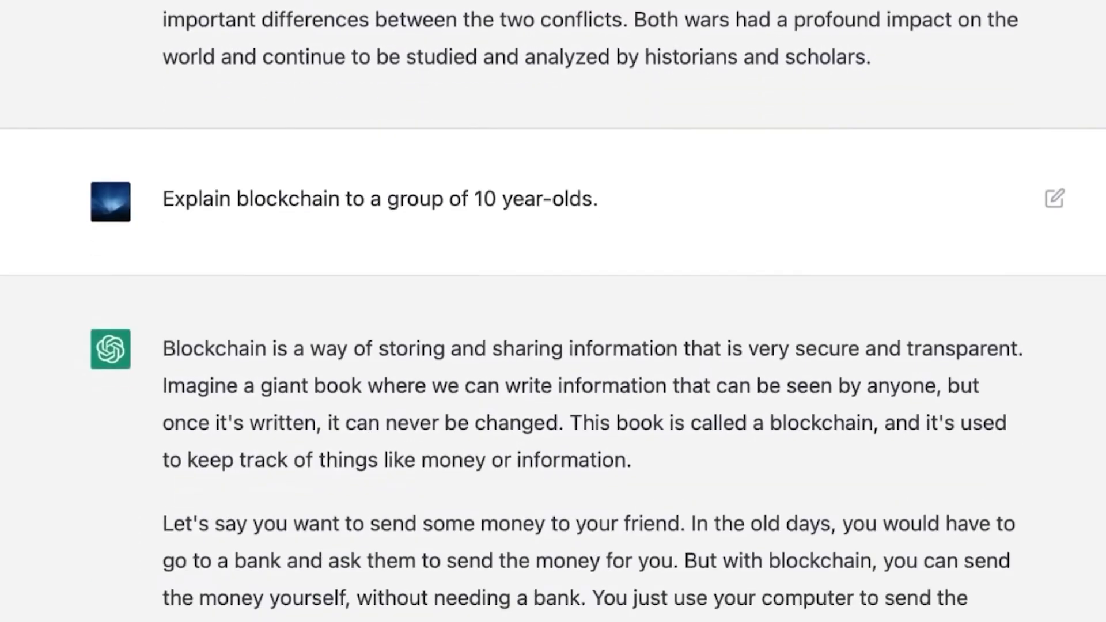